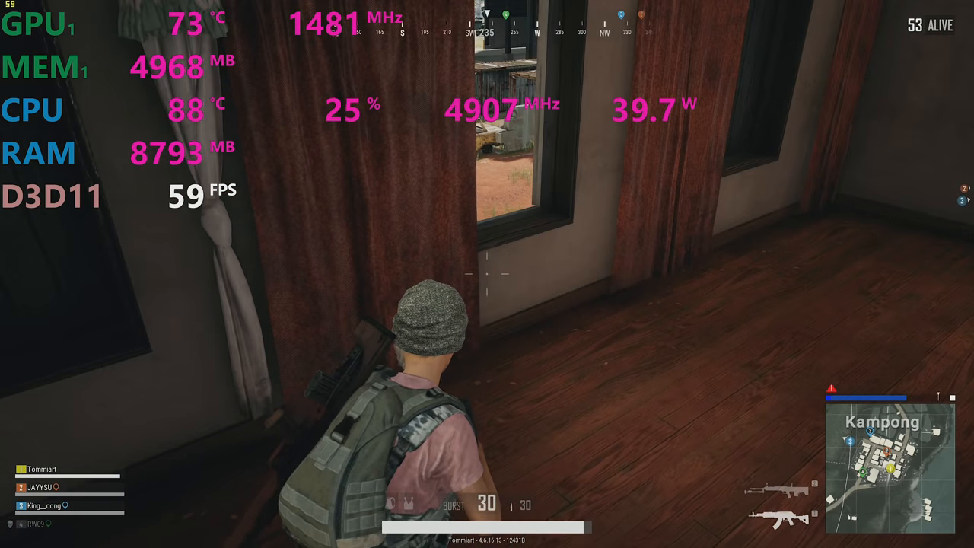
Step: Open the PUBG inventory to review carried weapons, gear and supplies, then close it
key(tab)
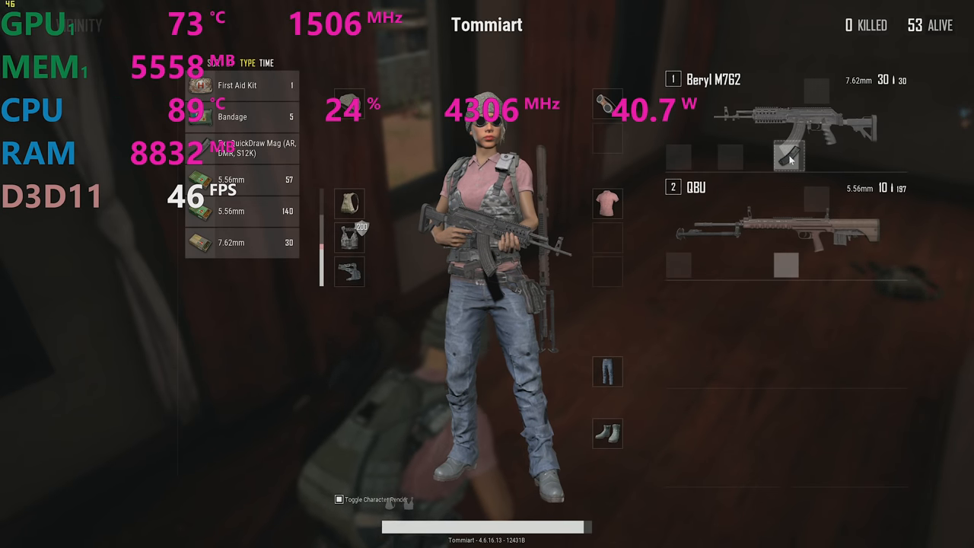
key(tab)
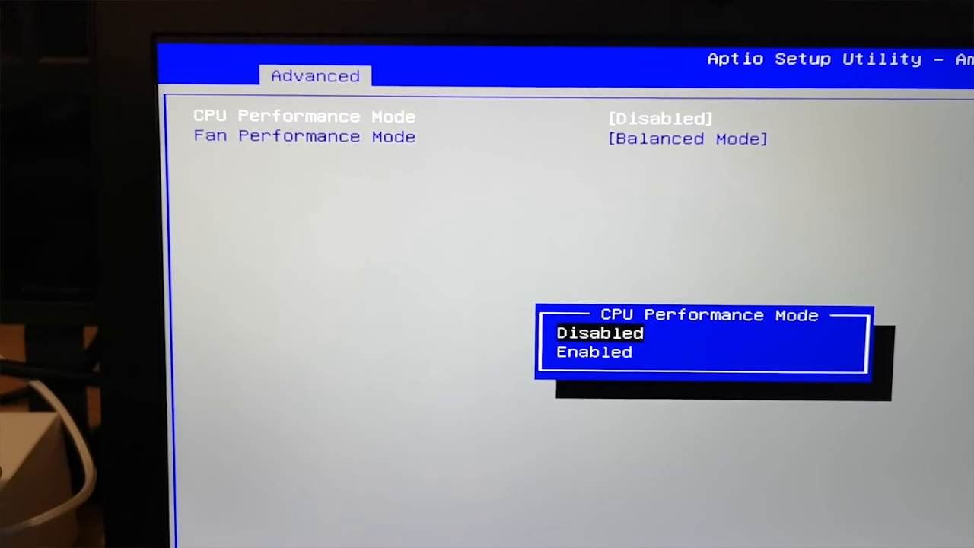
Step: Enable CPU Performance Mode and move the Core Over Clocking Level selection to OC LV 1
click(593, 352)
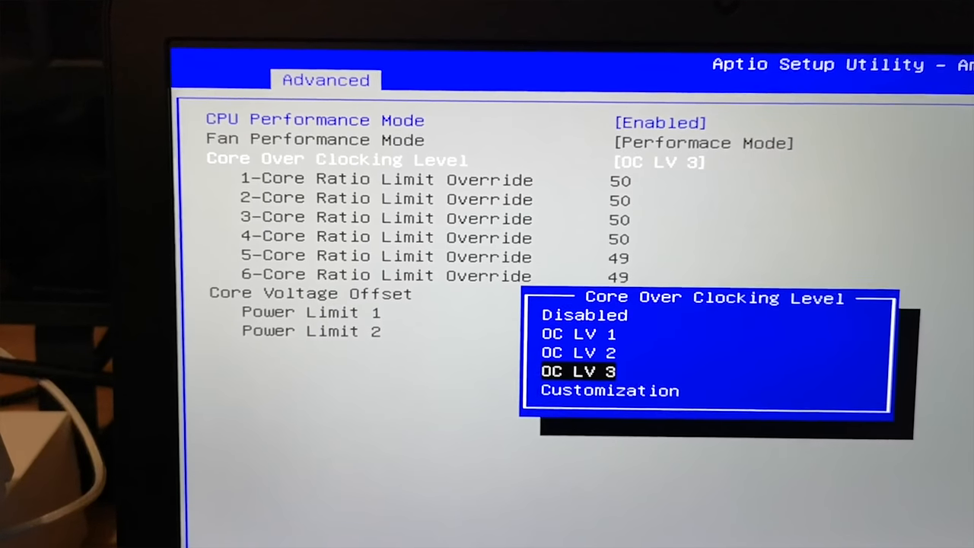
key(Up)
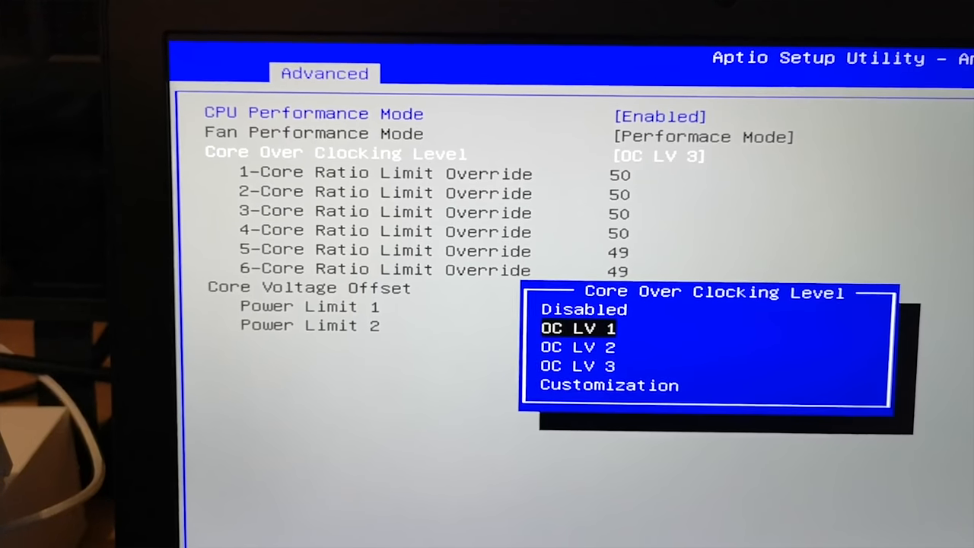